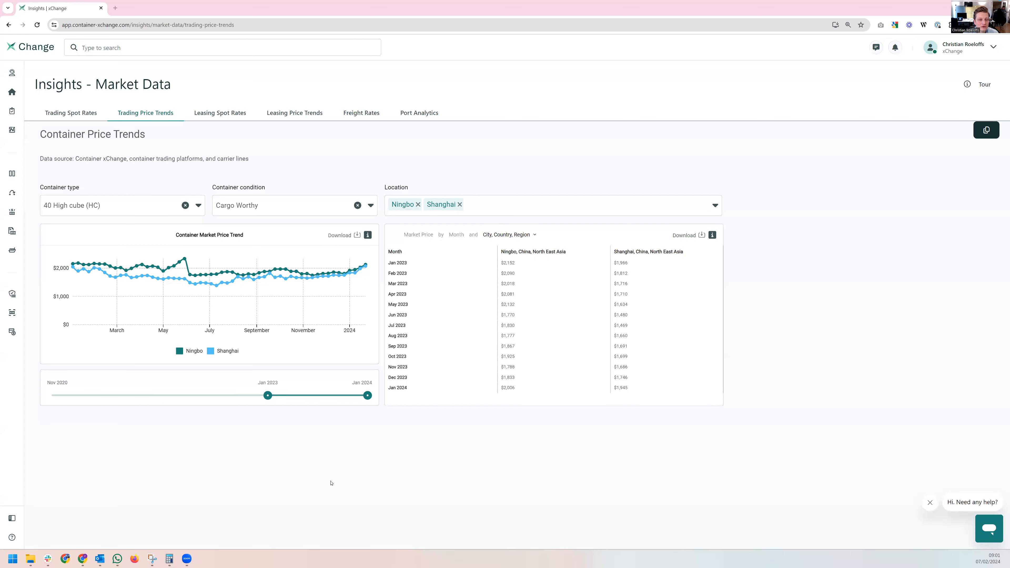
mouse_move(166, 500)
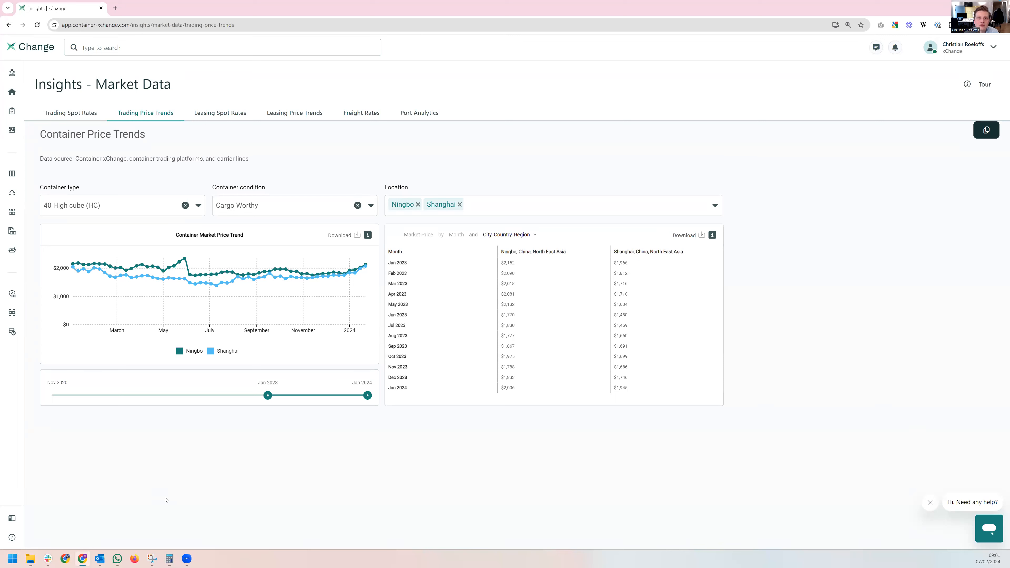
mouse_move(175, 516)
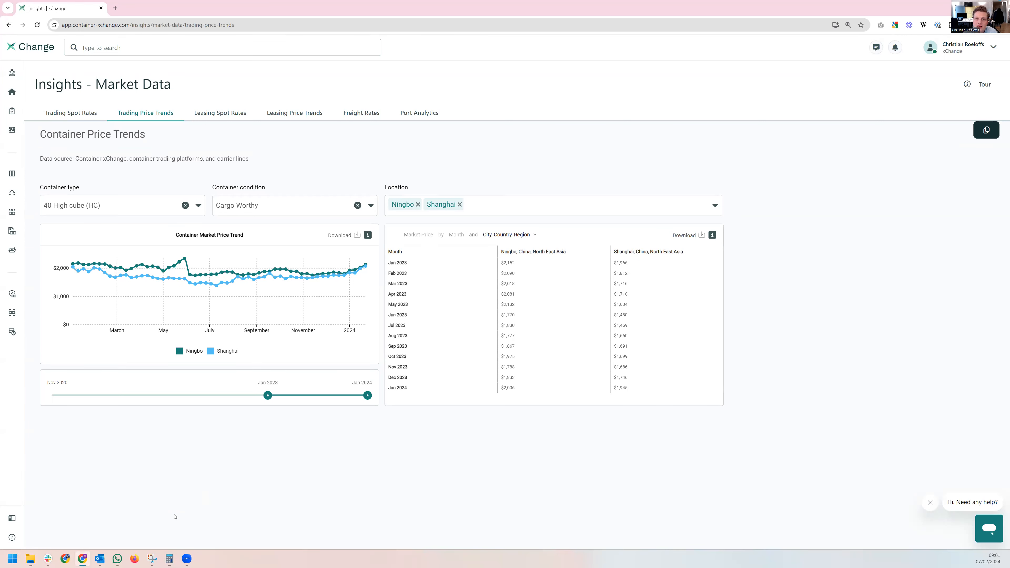
mouse_move(174, 514)
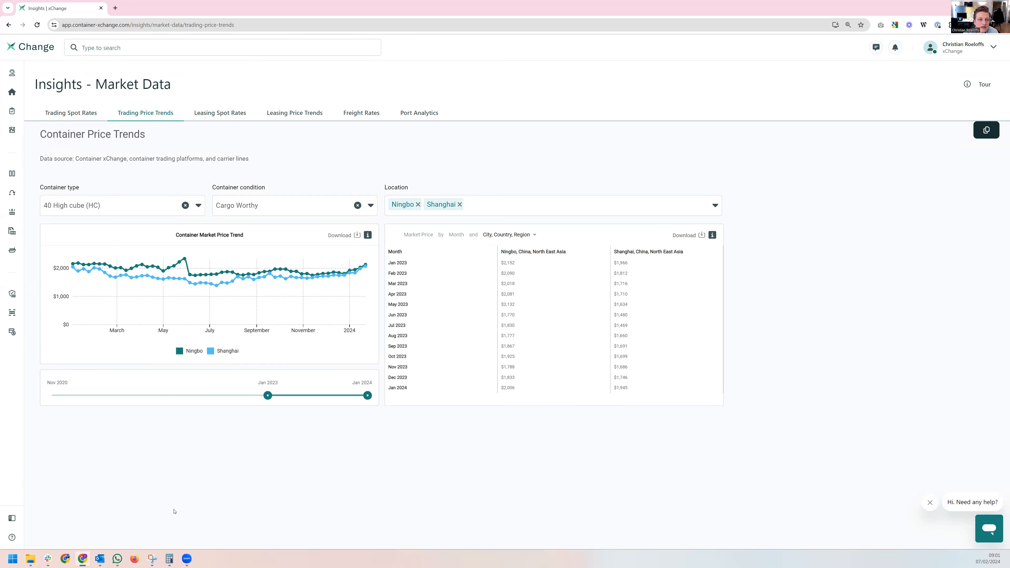
mouse_move(181, 513)
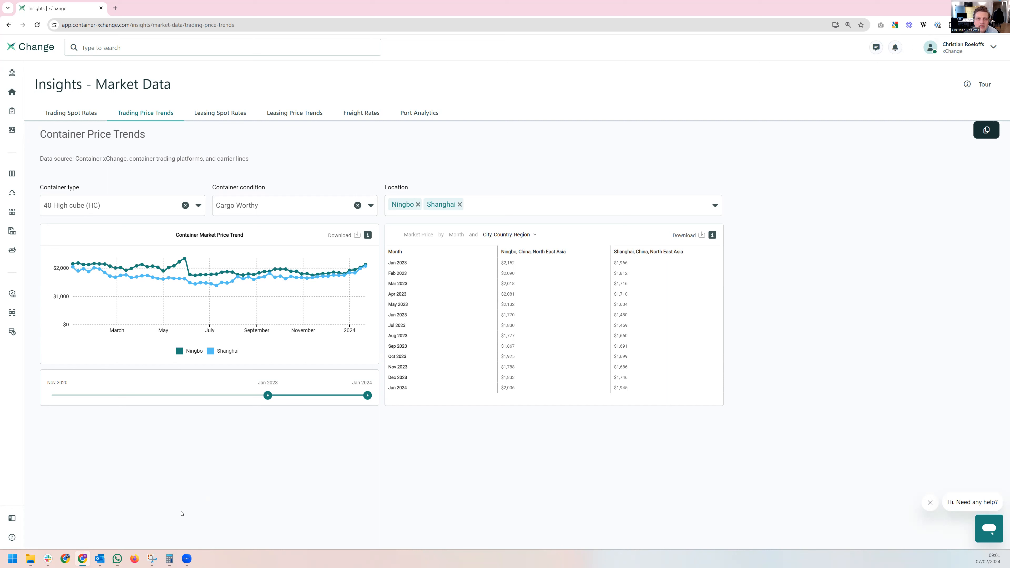
mouse_move(301, 365)
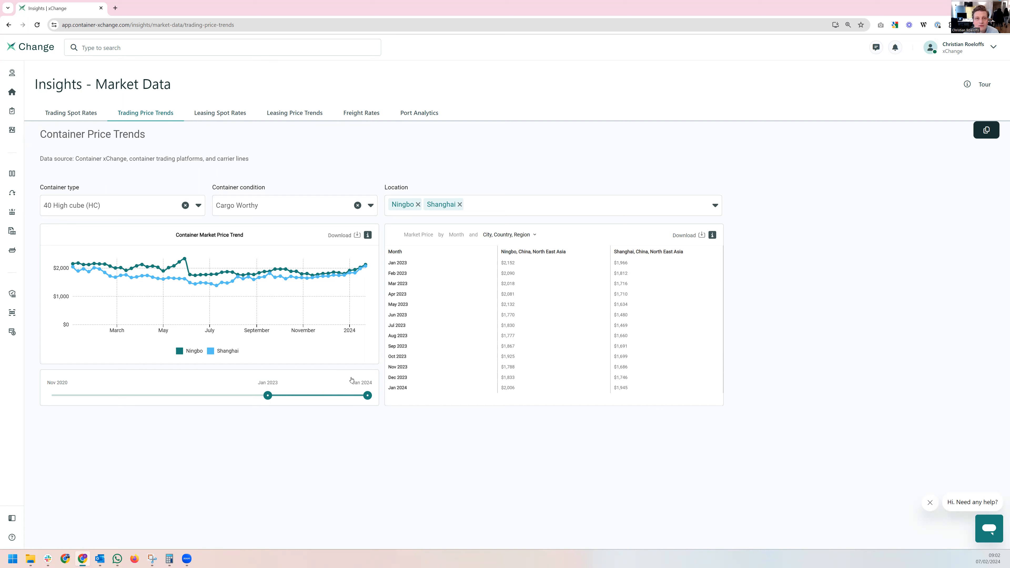
mouse_move(344, 270)
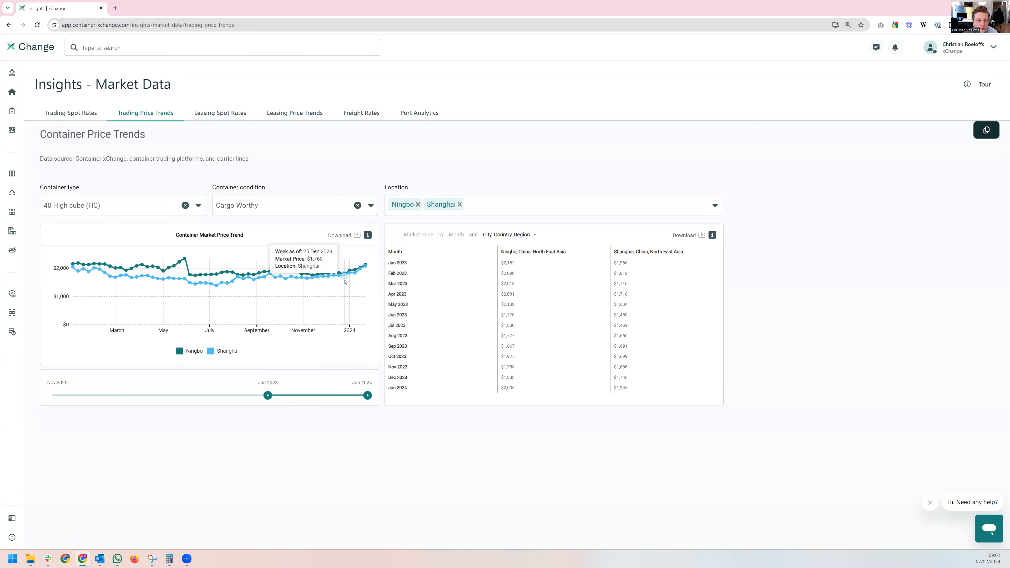
mouse_move(229, 271)
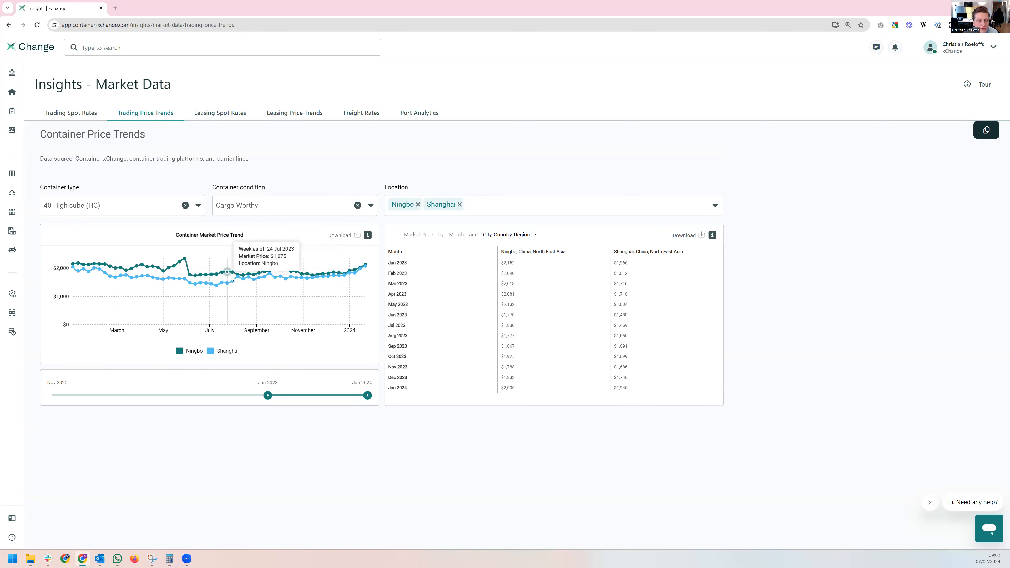
mouse_move(270, 278)
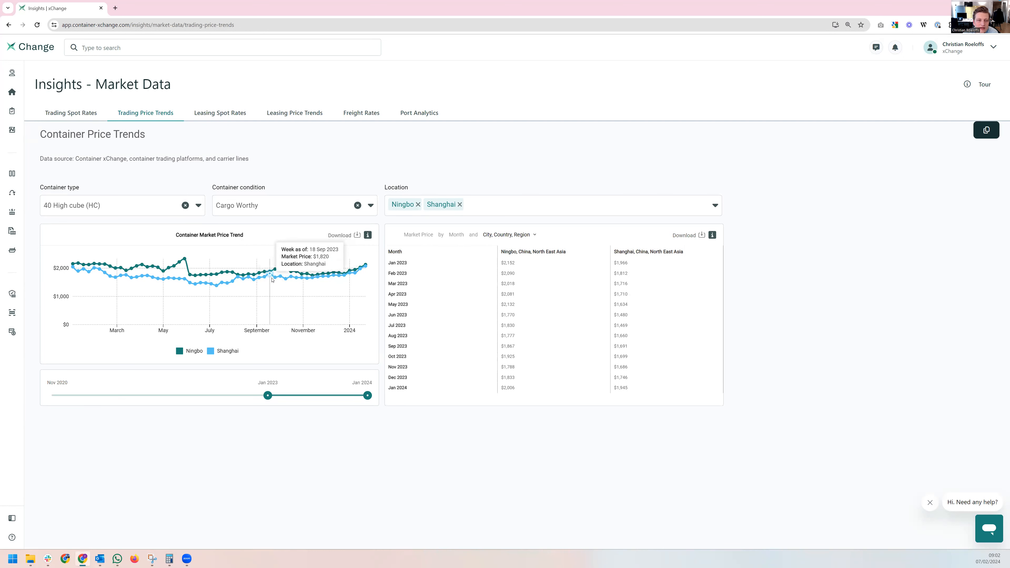
mouse_move(269, 271)
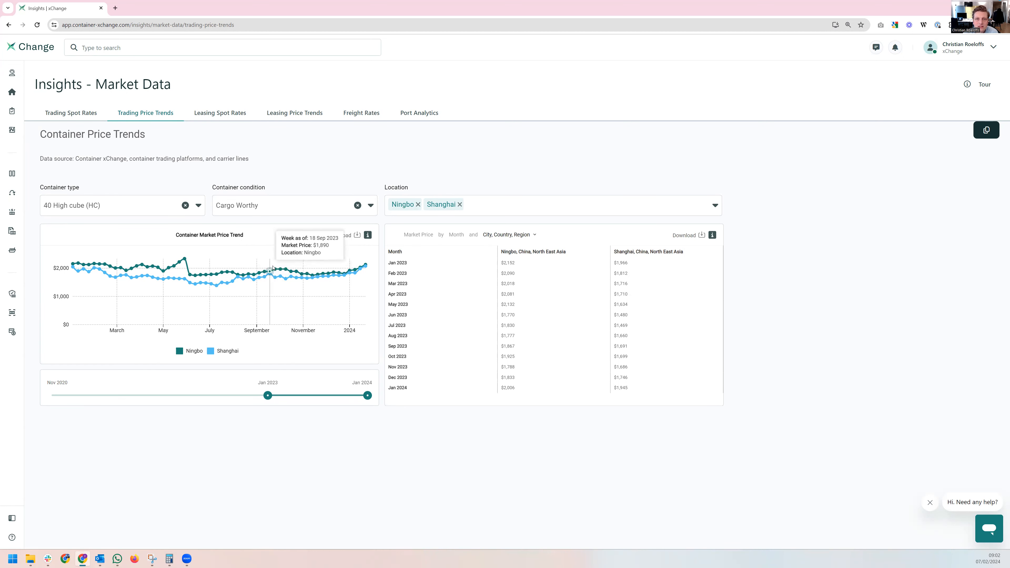
mouse_move(256, 401)
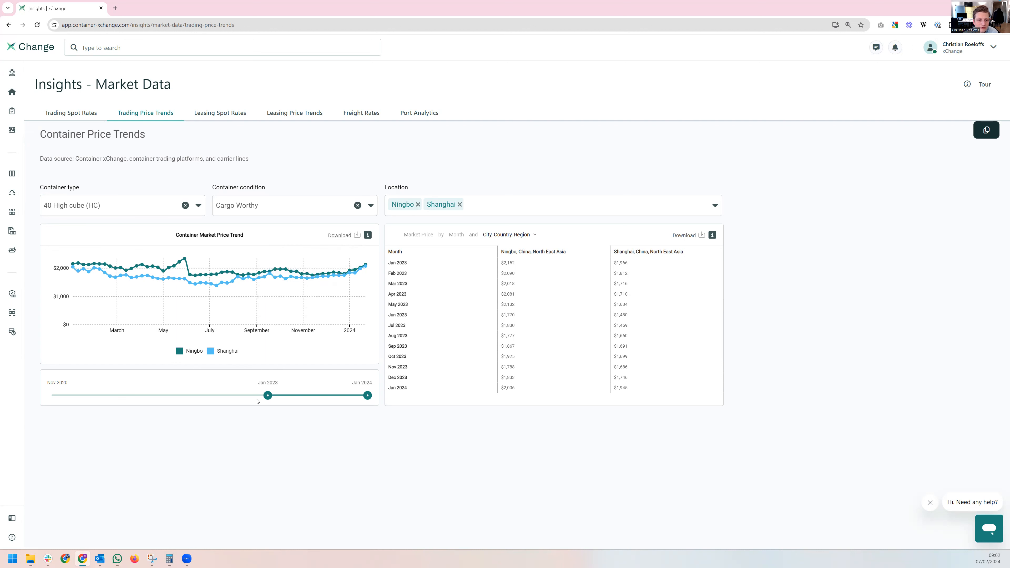
Step: Set the price history to Jan 2023 onward and add Jebel Ali to the compared locations
left_click_drag(267, 395, 176, 395)
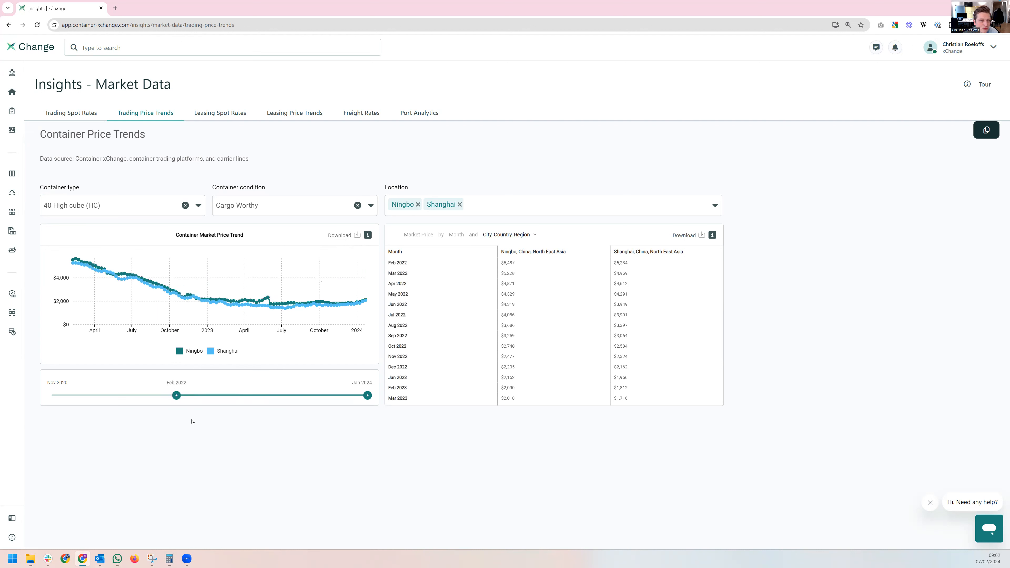
mouse_move(168, 288)
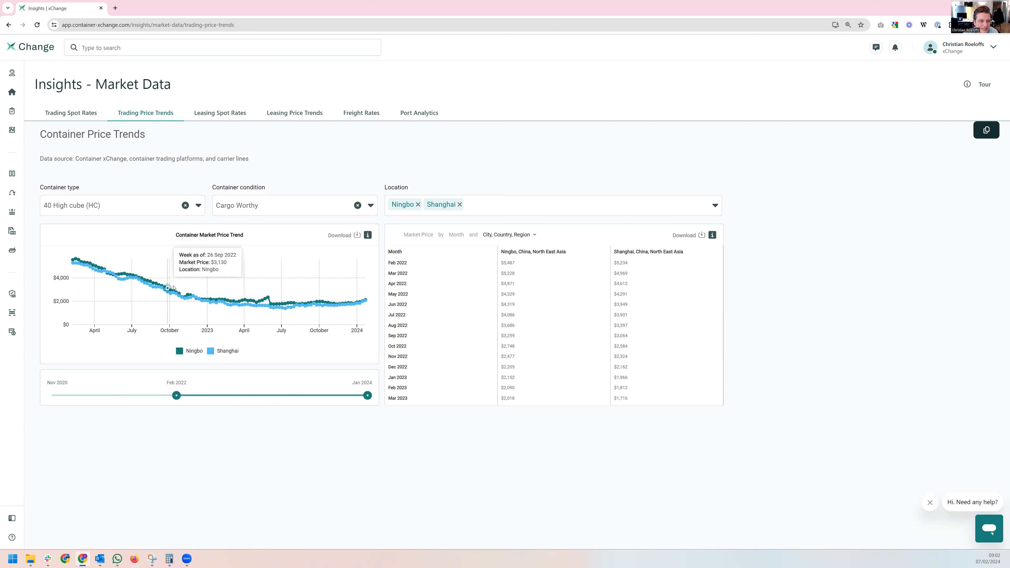
mouse_move(274, 304)
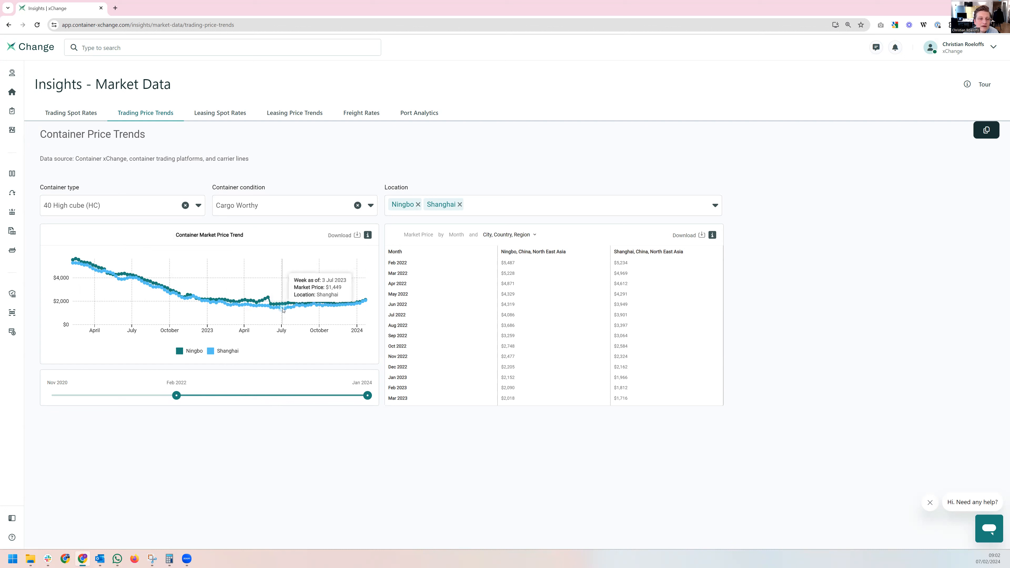
mouse_move(355, 303)
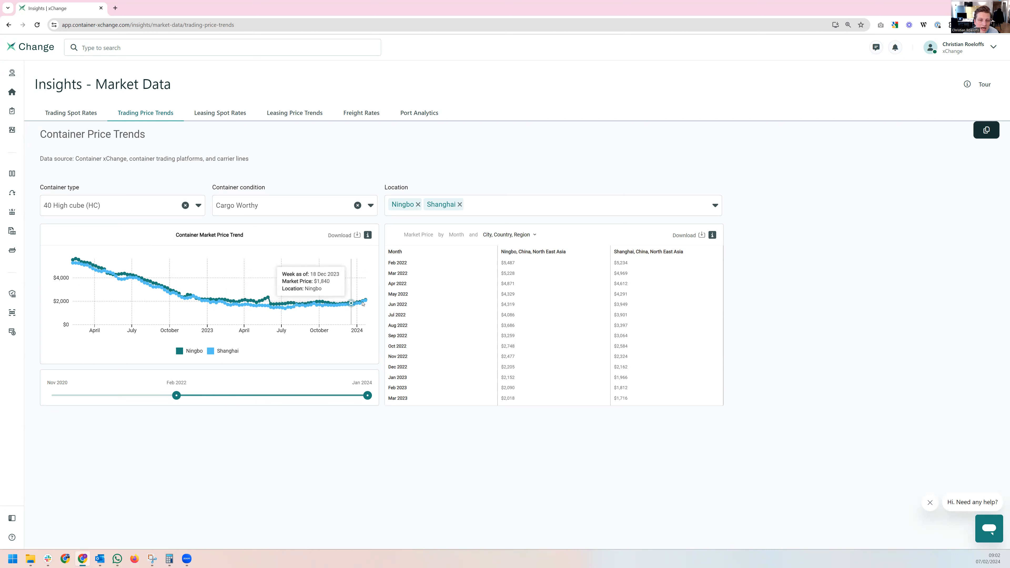
left_click_drag(176, 395, 233, 395)
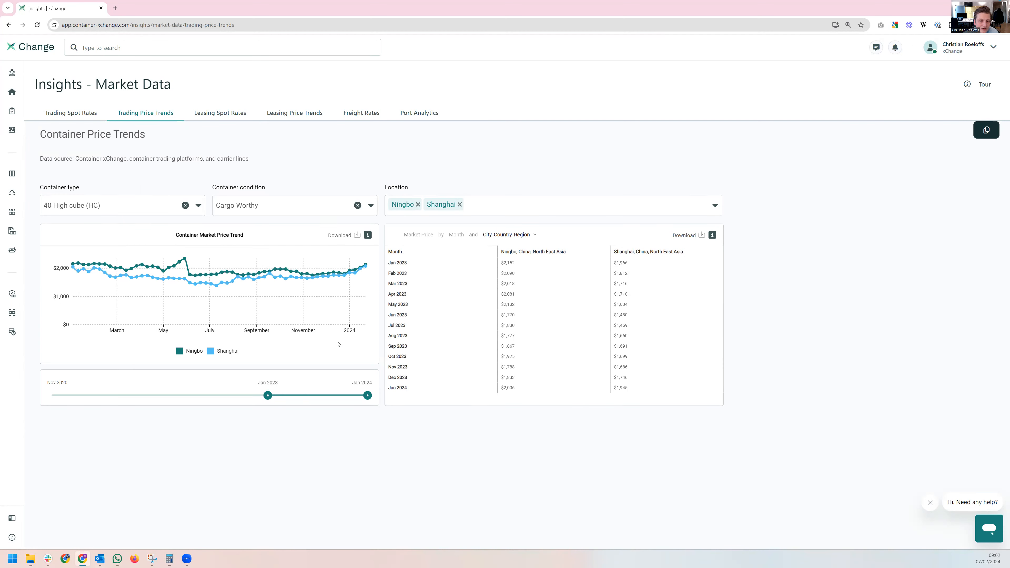
mouse_move(344, 278)
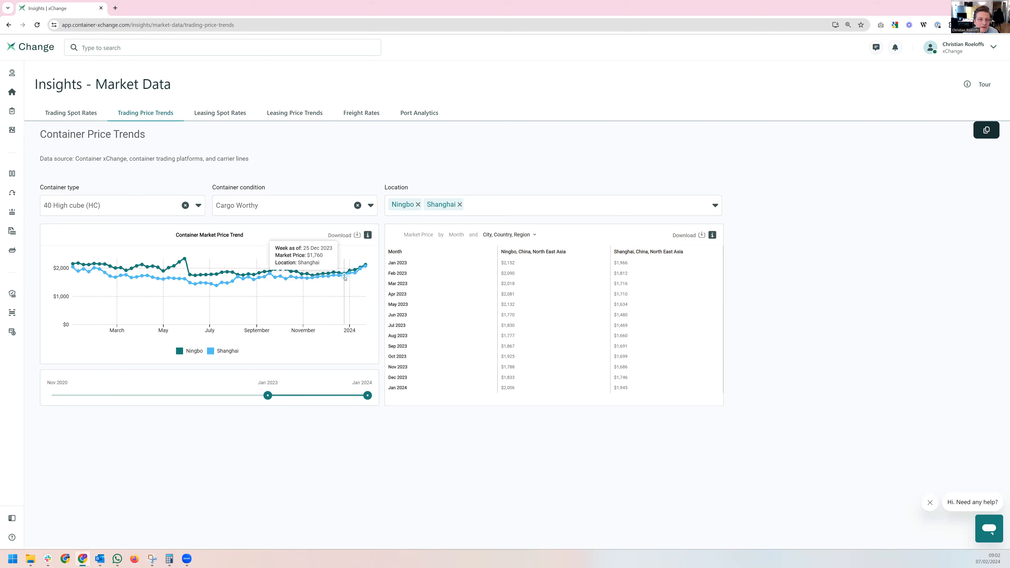
mouse_move(359, 276)
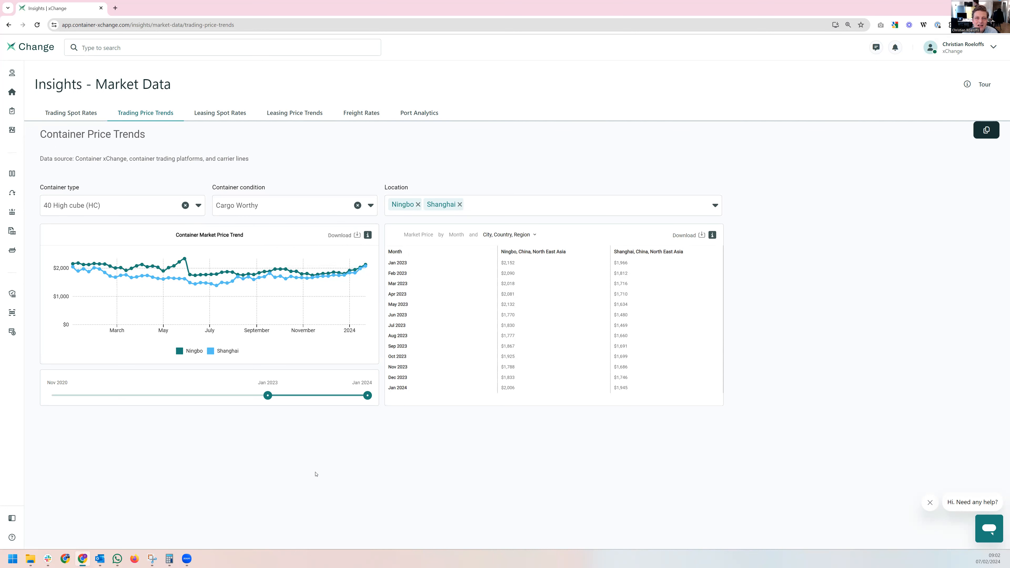
mouse_move(323, 476)
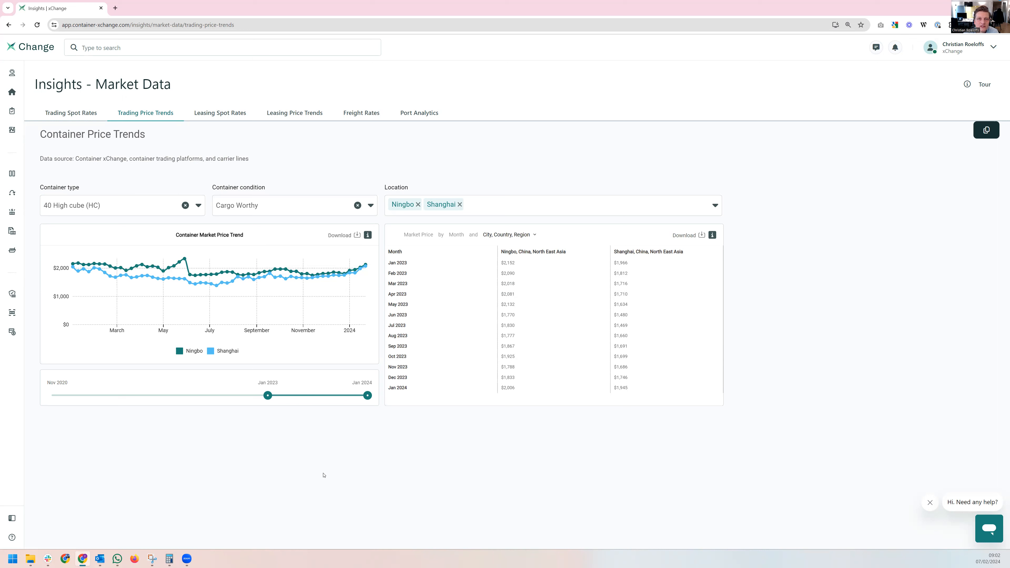
left_click(551, 205)
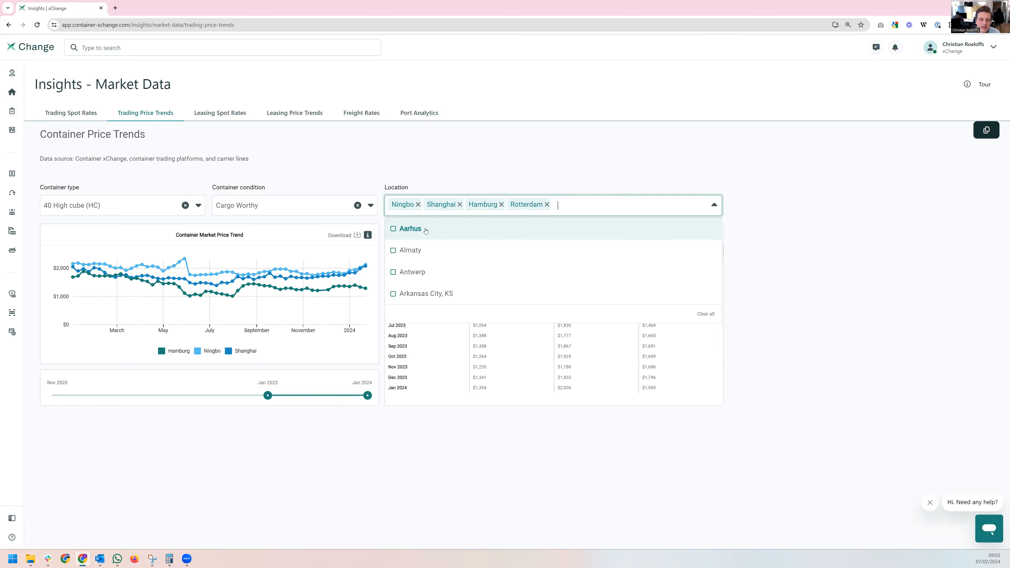
type("jebel")
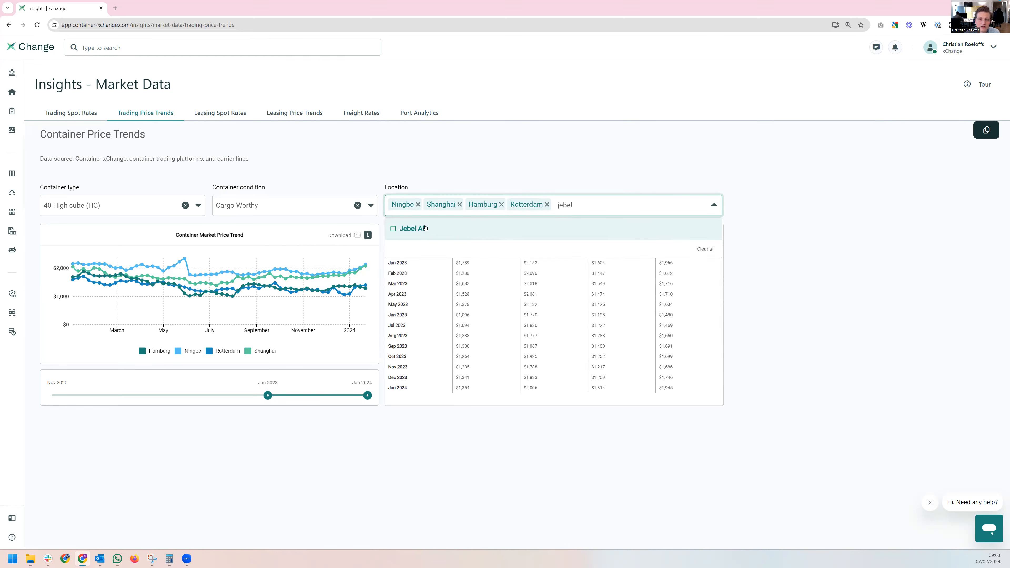
left_click(409, 229)
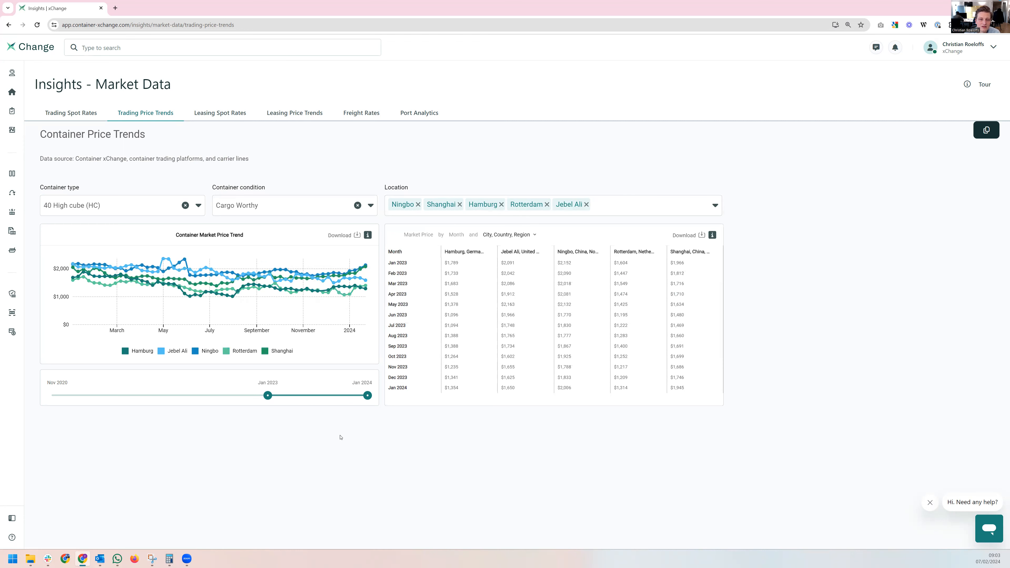
mouse_move(339, 292)
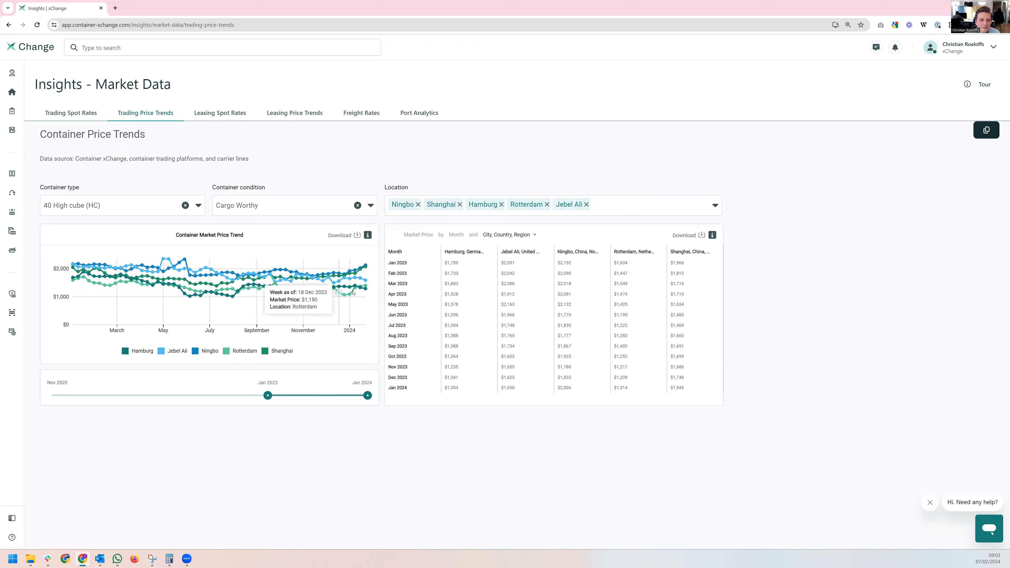
mouse_move(353, 294)
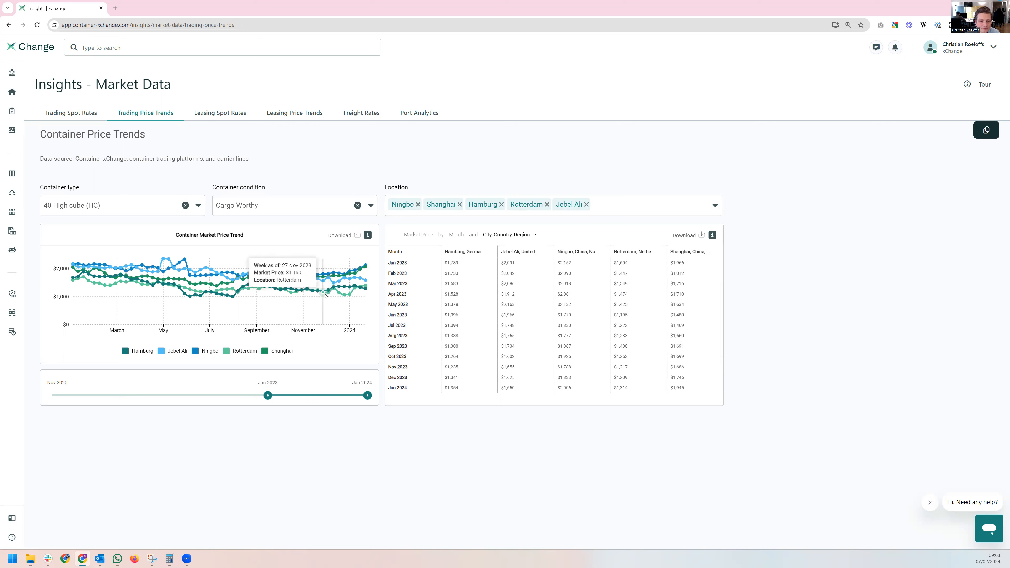
mouse_move(348, 296)
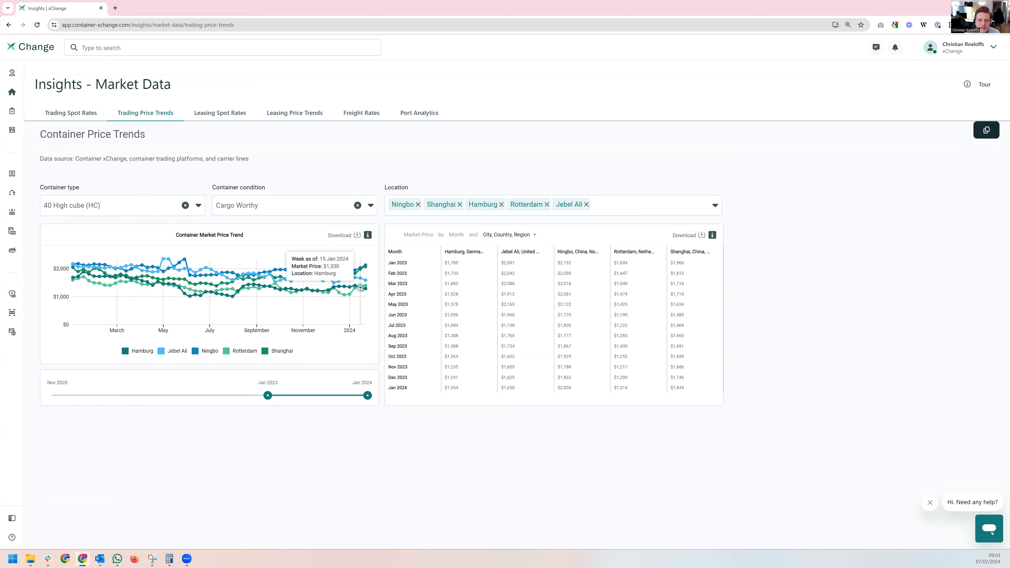
mouse_move(364, 287)
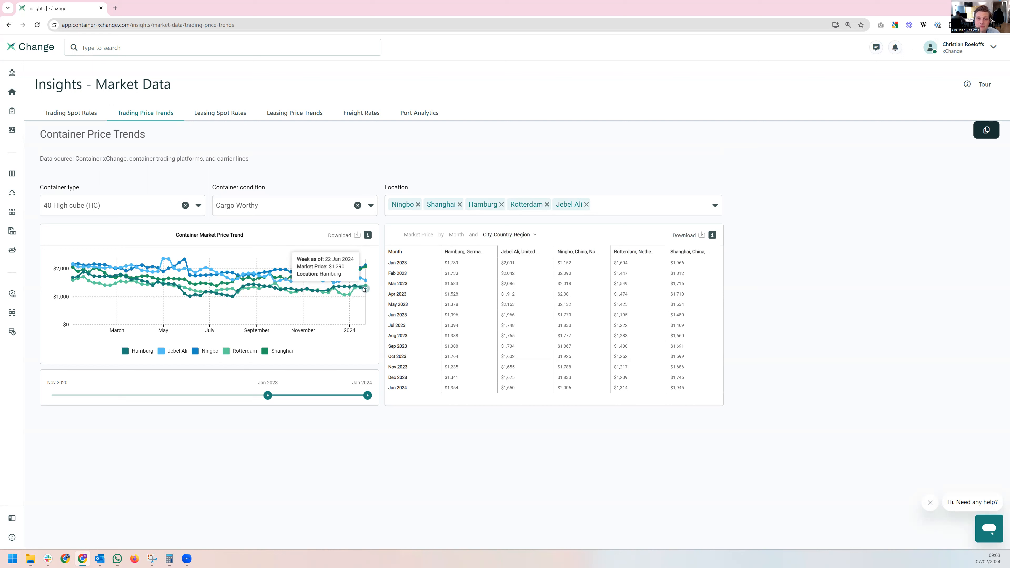
mouse_move(361, 288)
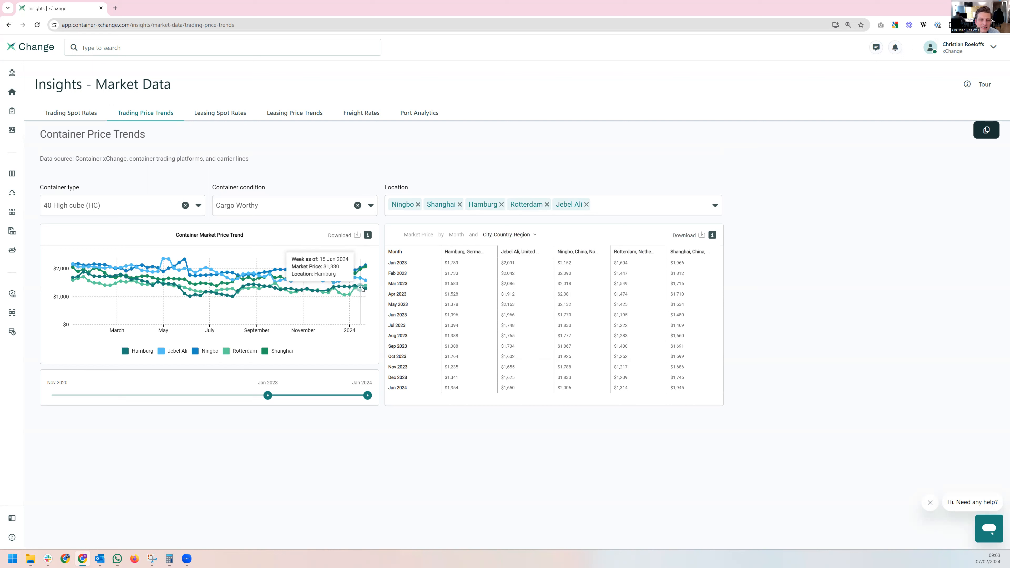
mouse_move(354, 280)
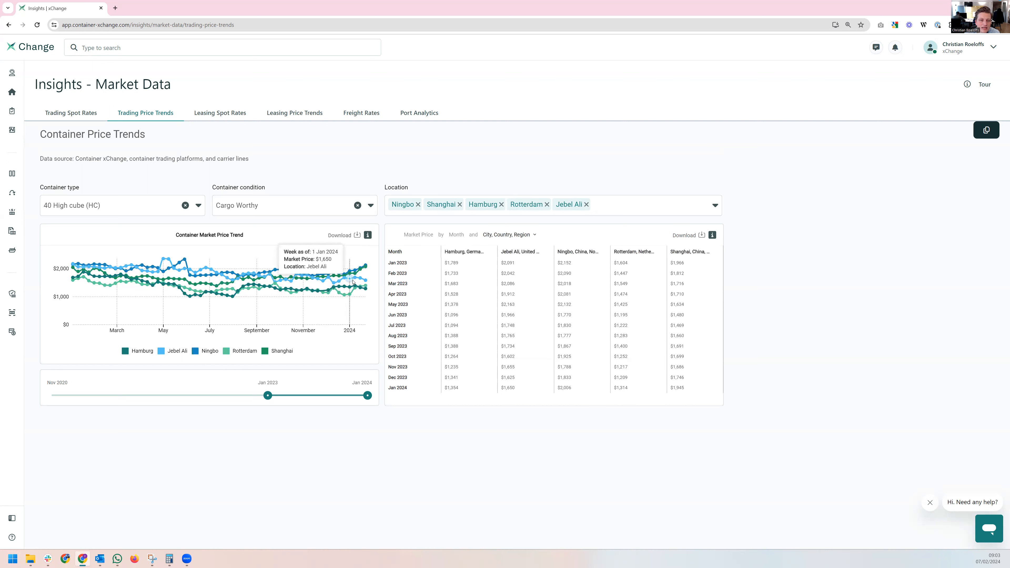
mouse_move(359, 277)
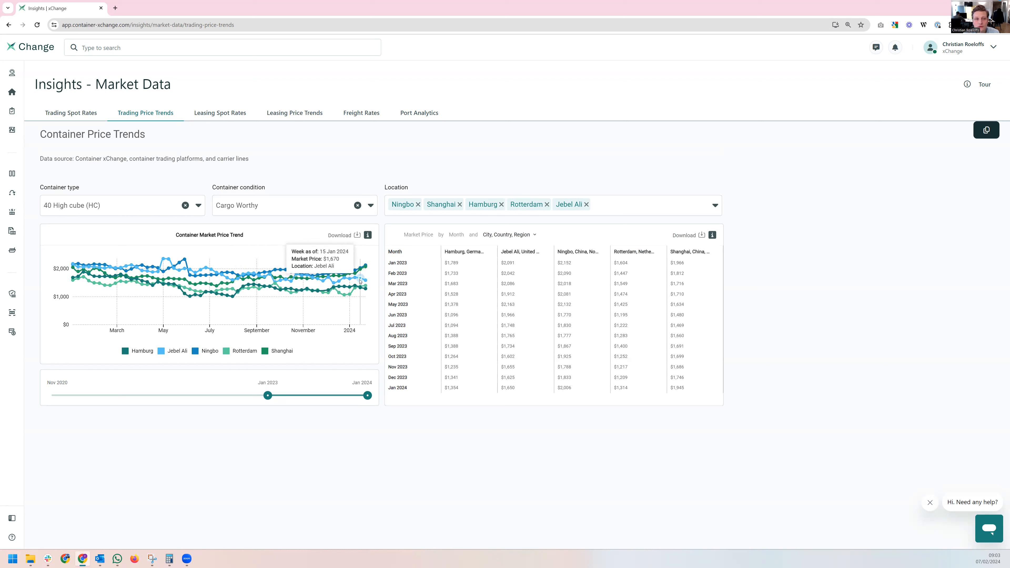
mouse_move(297, 139)
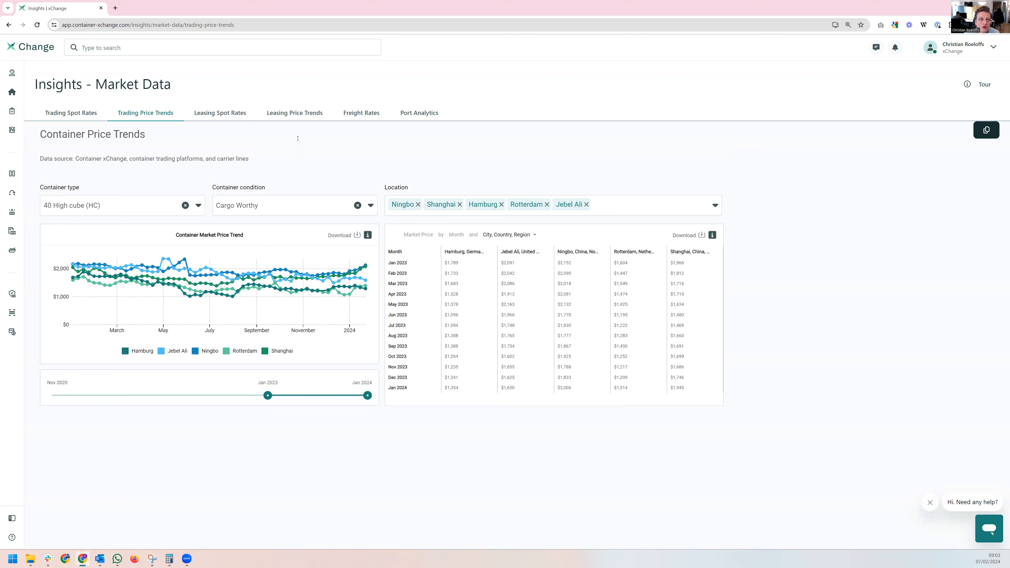
Step: In Leasing Price Trends, add Rotterdam and Jebel Ali dropoffs and remove Ningbo, leaving Shanghai pickup
left_click(295, 112)
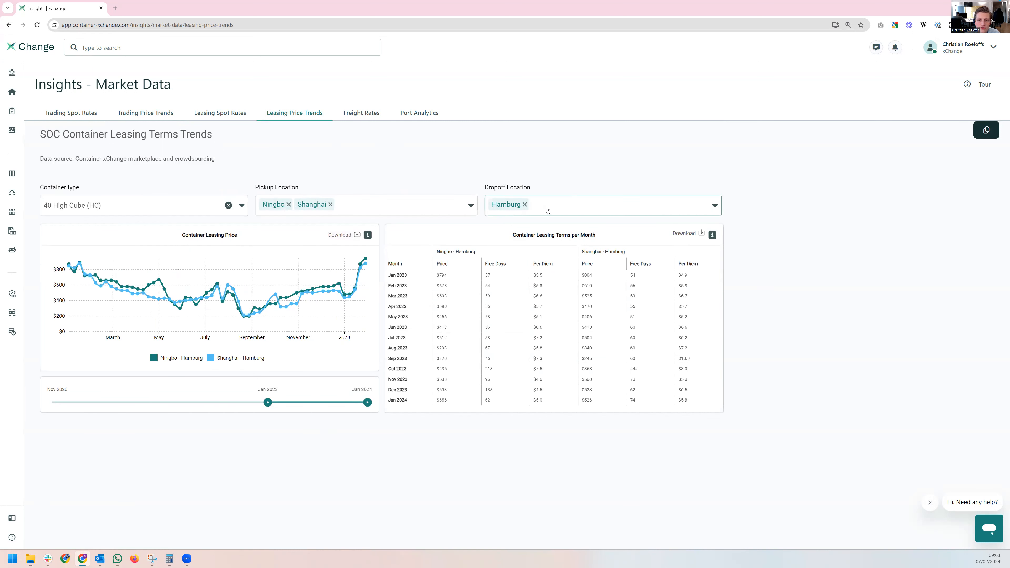
type("rotter")
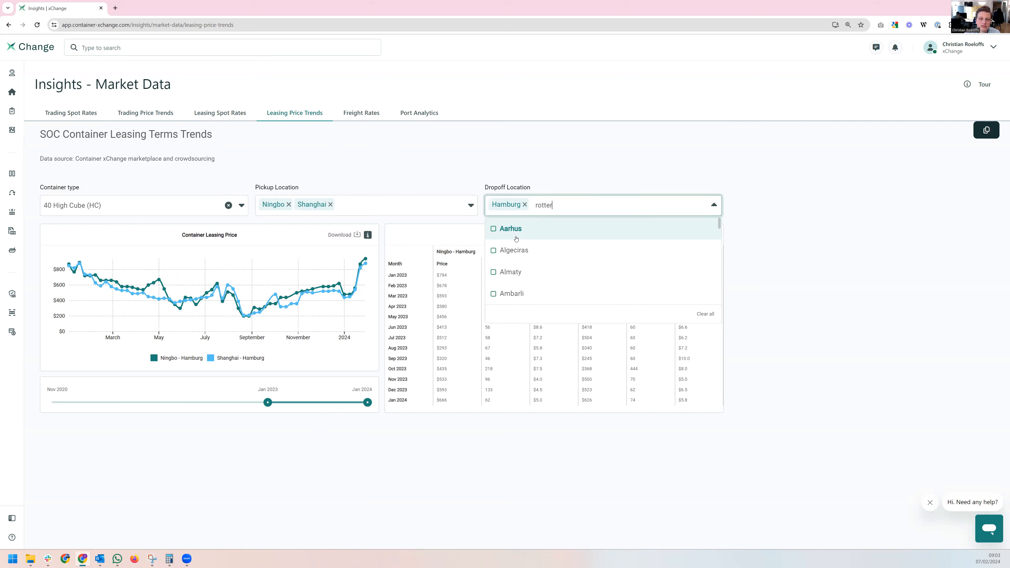
left_click(511, 229)
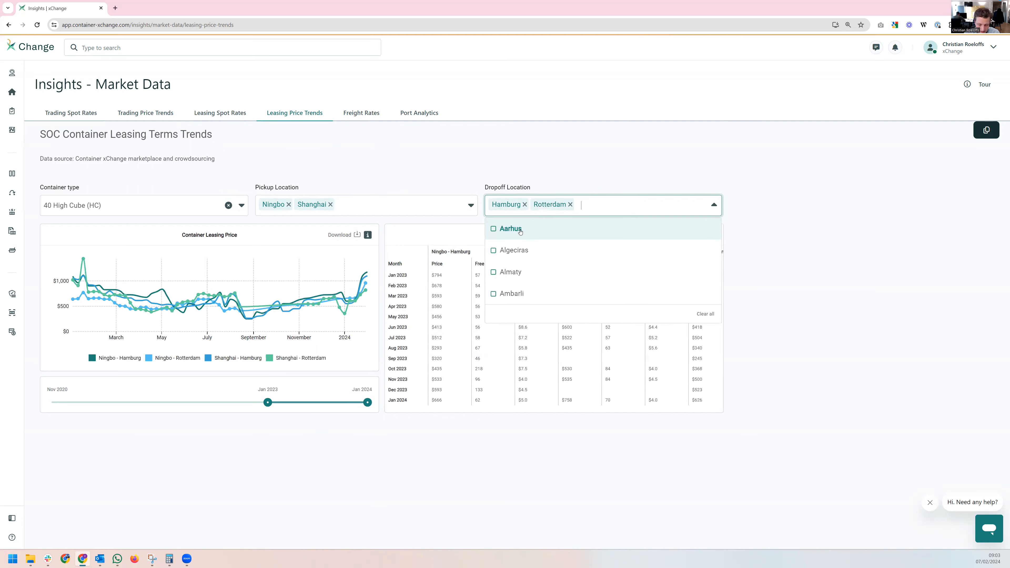
type("jebe")
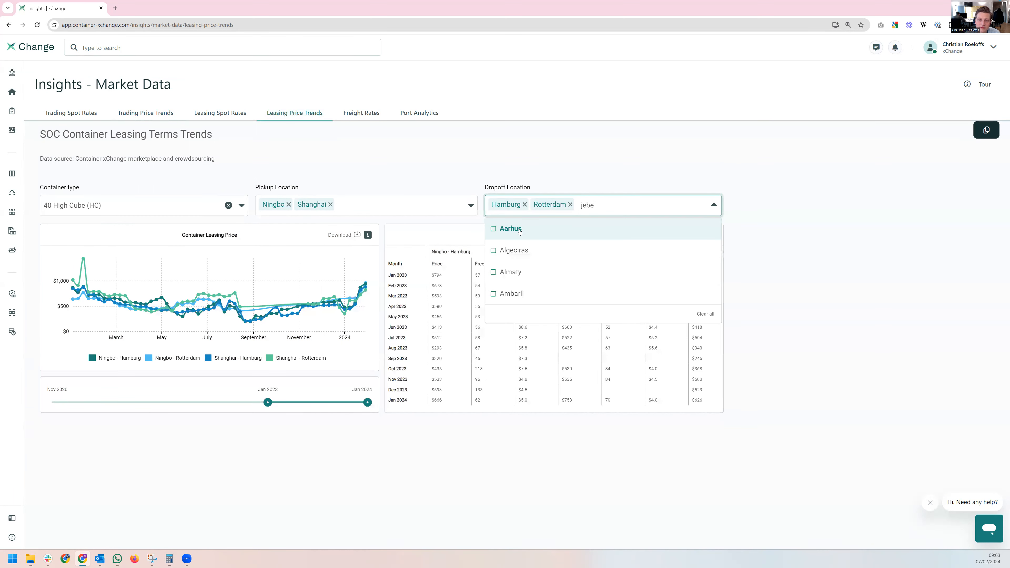
left_click(509, 229)
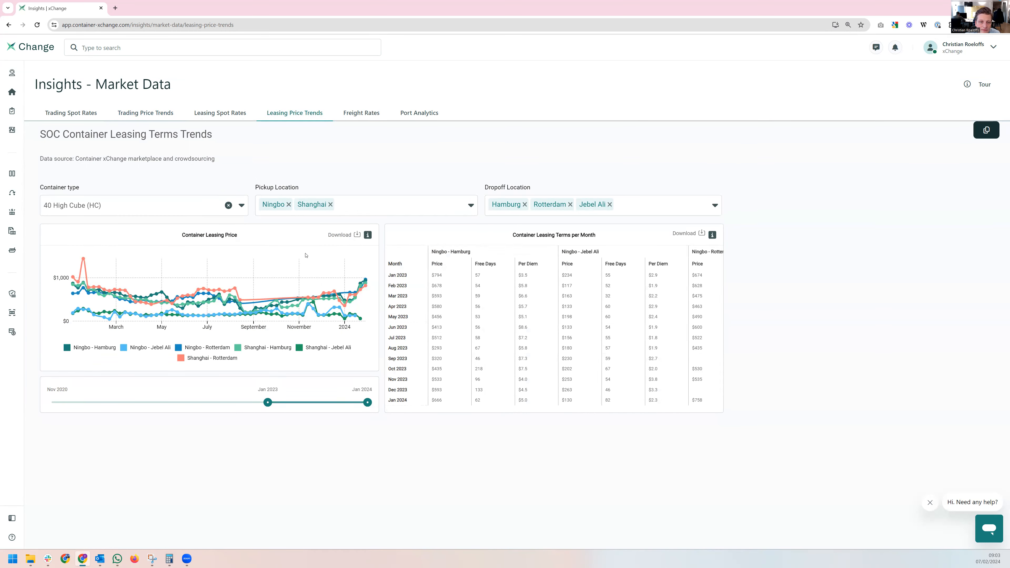
left_click(287, 204)
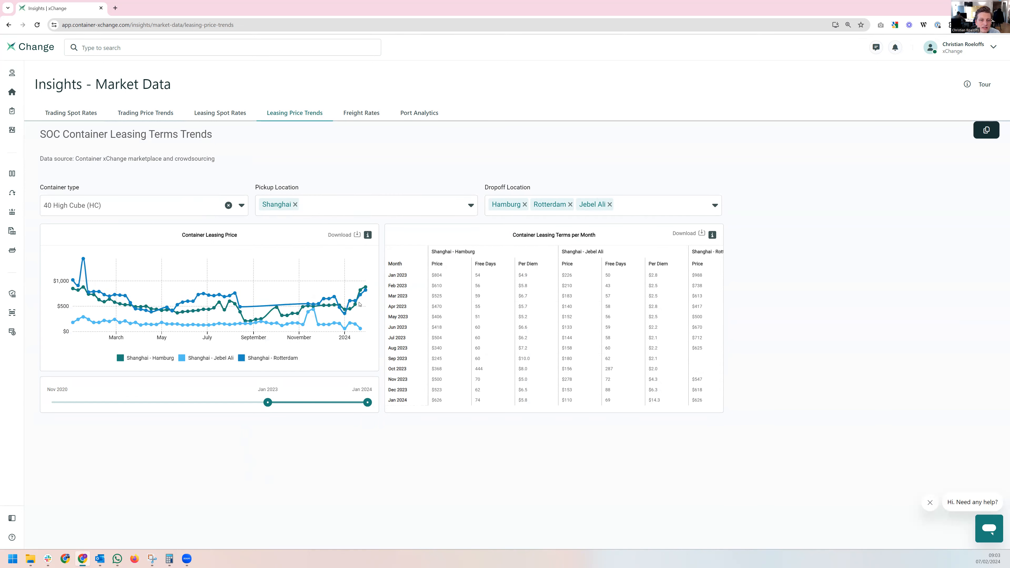
mouse_move(365, 291)
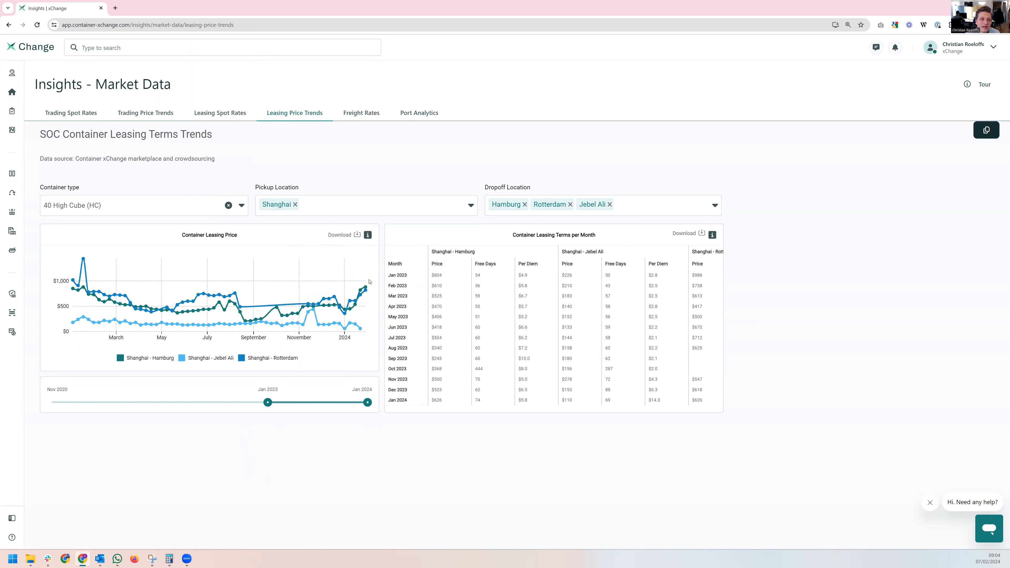
mouse_move(366, 285)
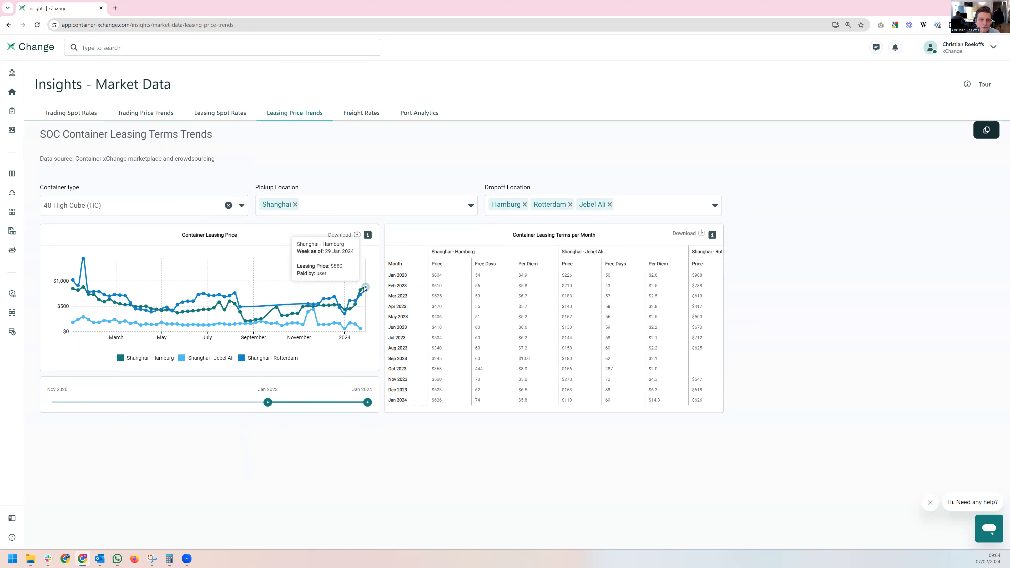
mouse_move(345, 427)
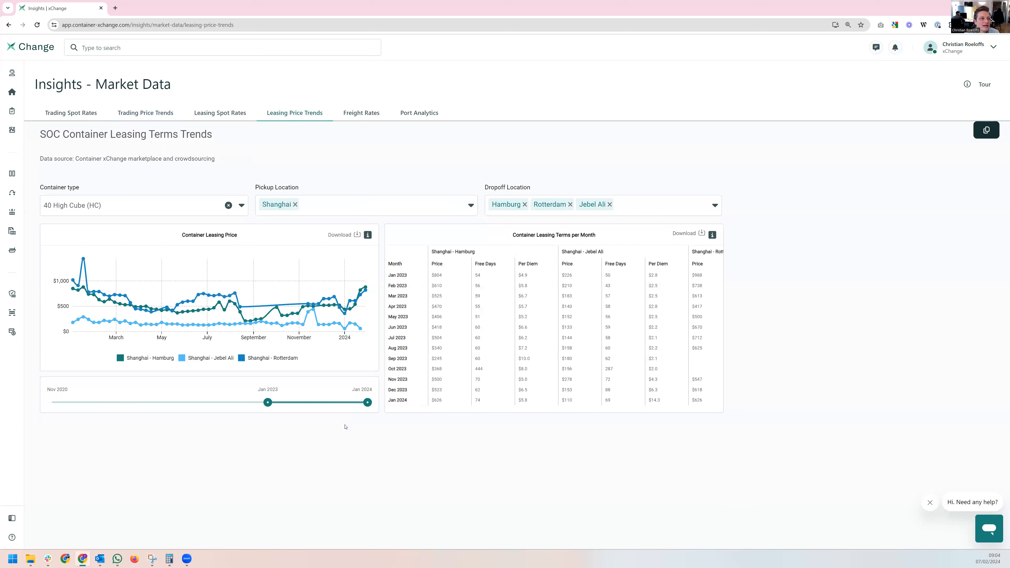
mouse_move(295, 487)
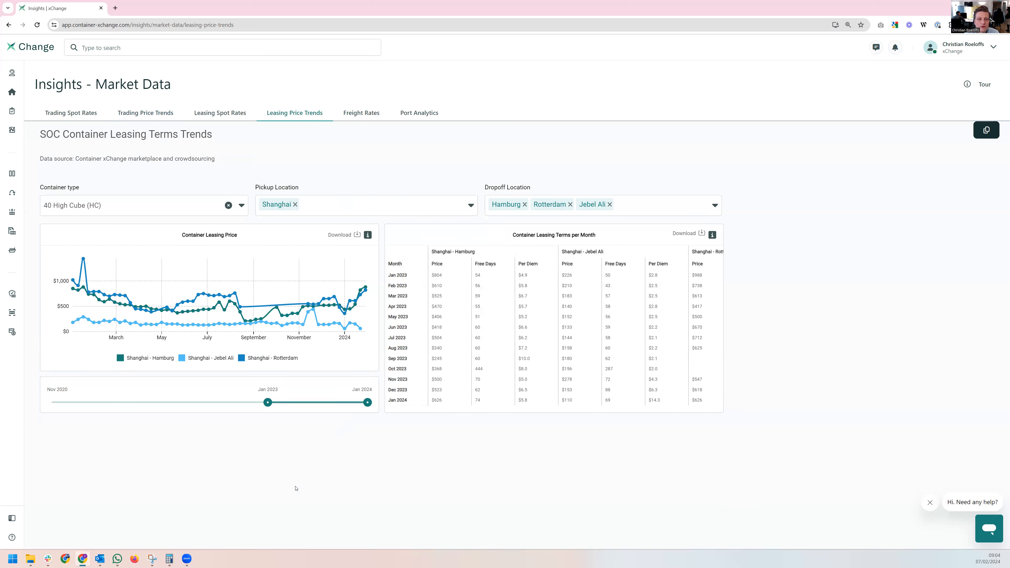
mouse_move(341, 442)
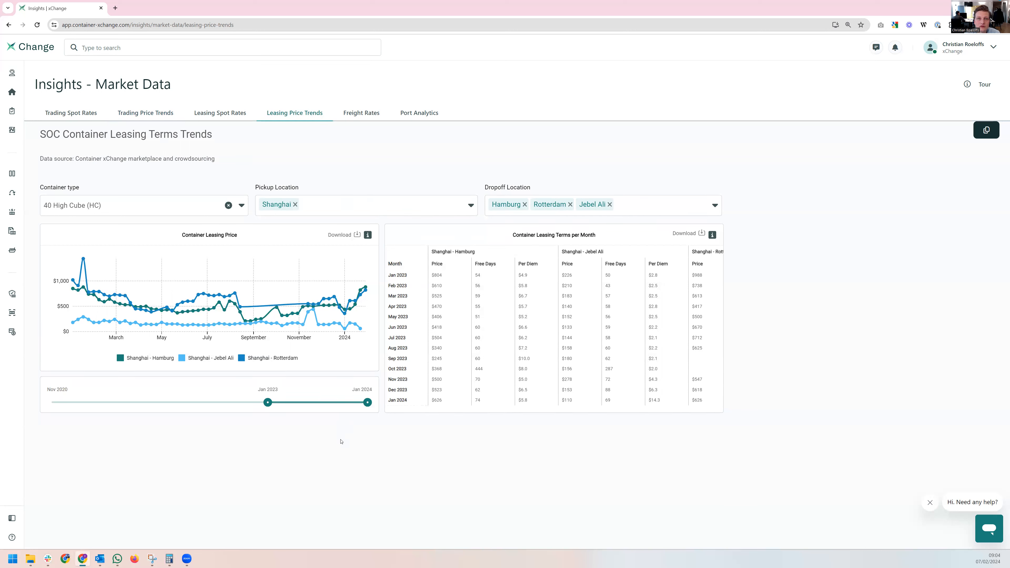
mouse_move(342, 419)
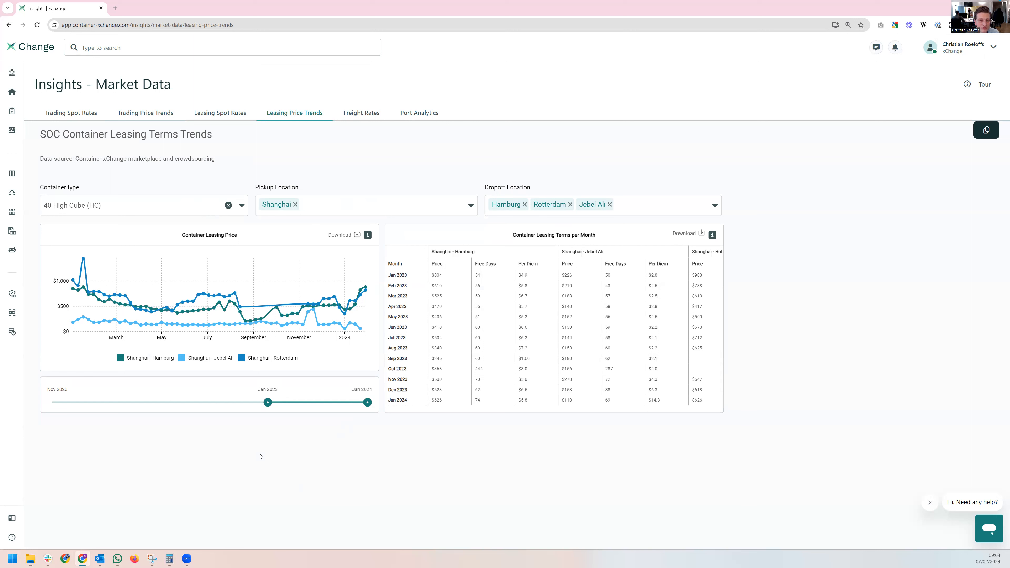
mouse_move(260, 459)
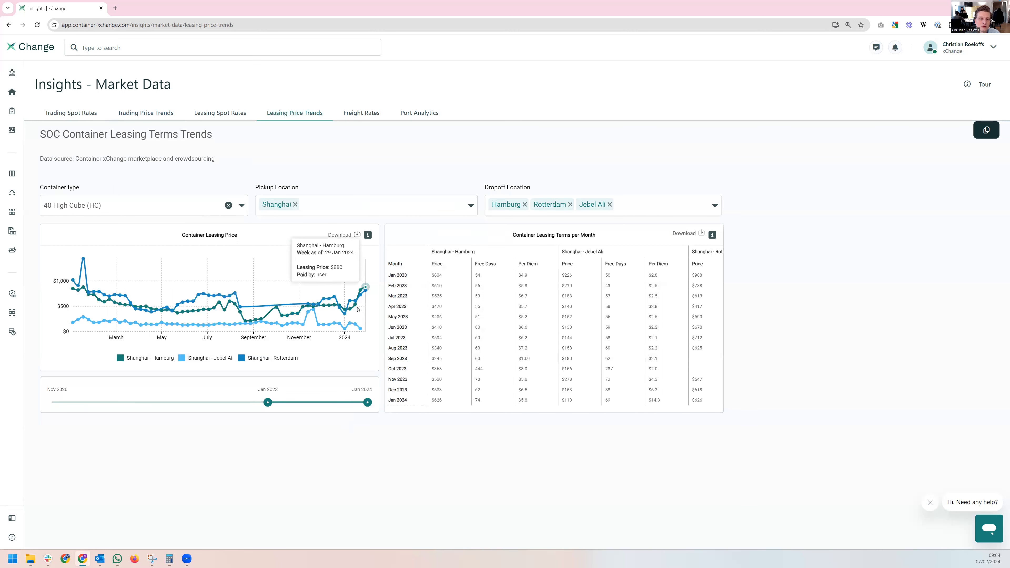
mouse_move(361, 327)
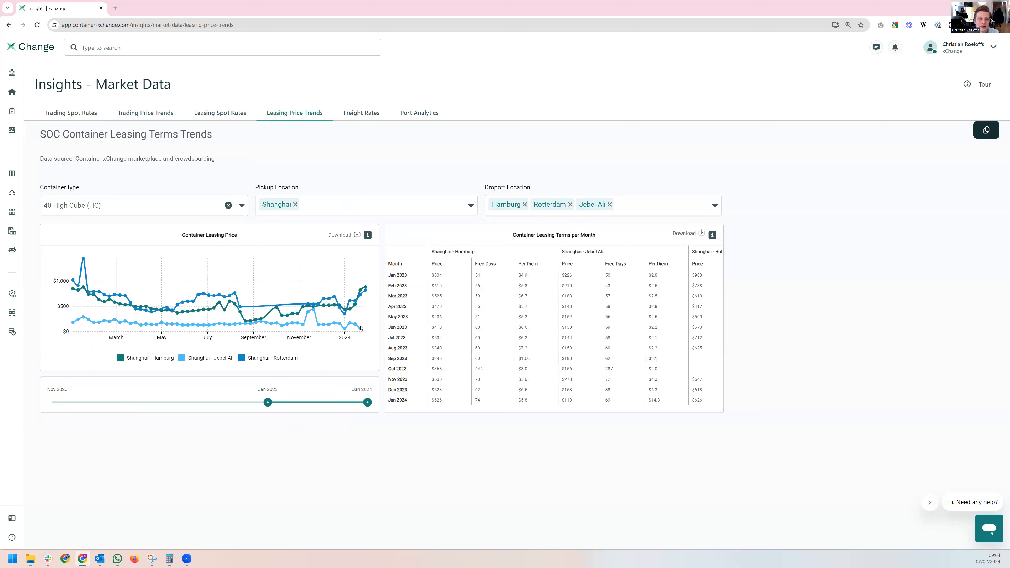
mouse_move(351, 308)
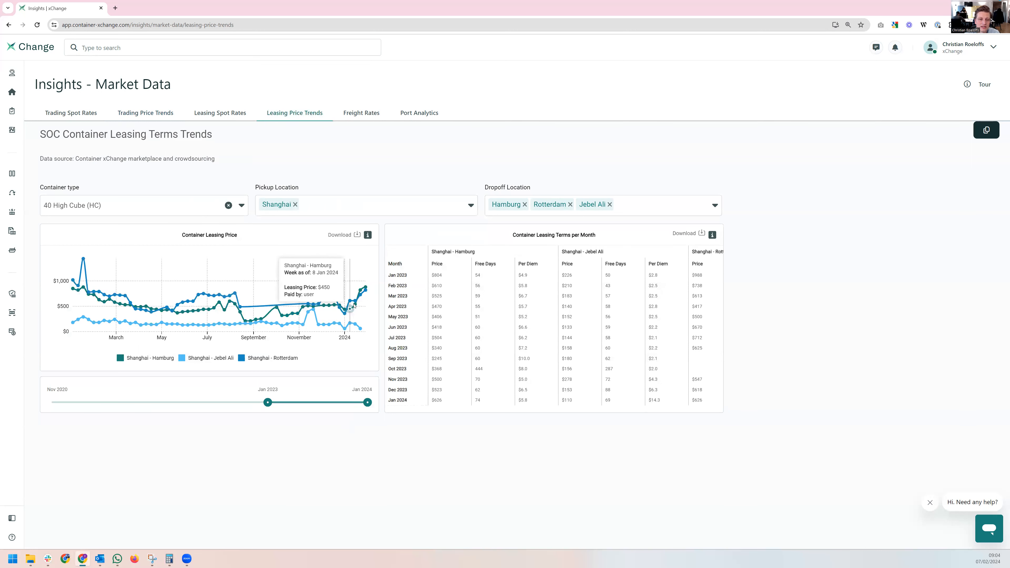
mouse_move(330, 425)
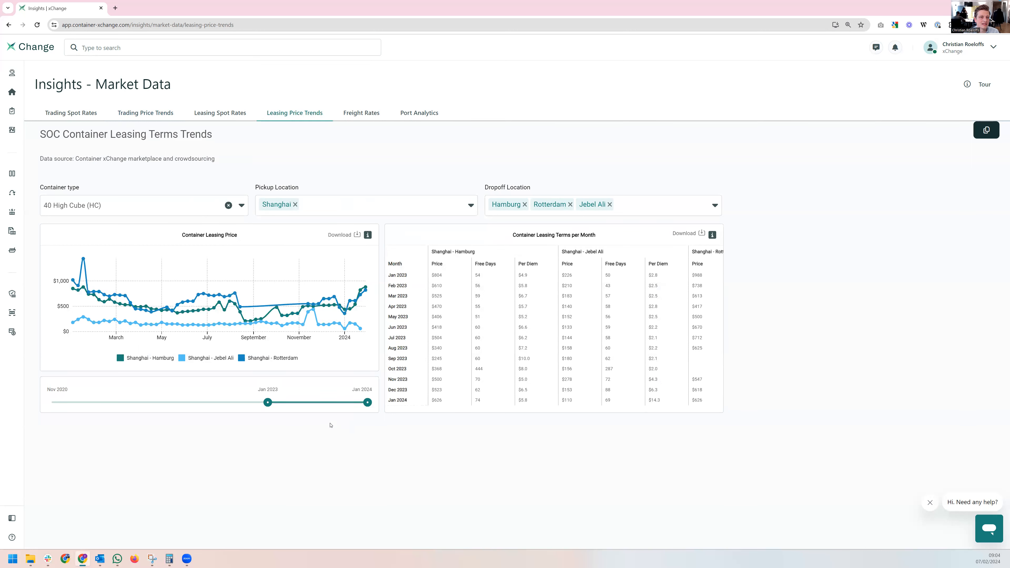
mouse_move(315, 456)
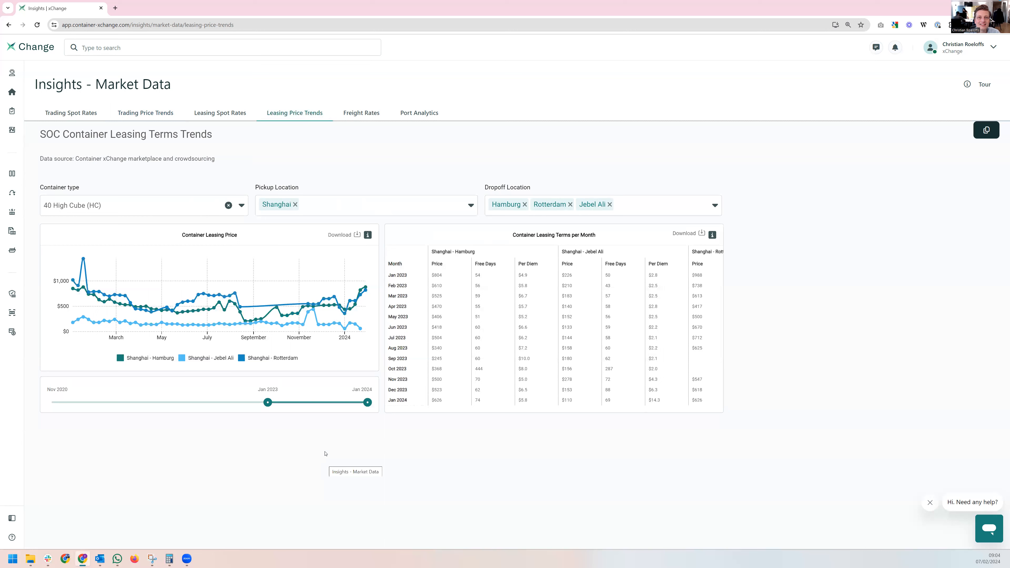
mouse_move(324, 459)
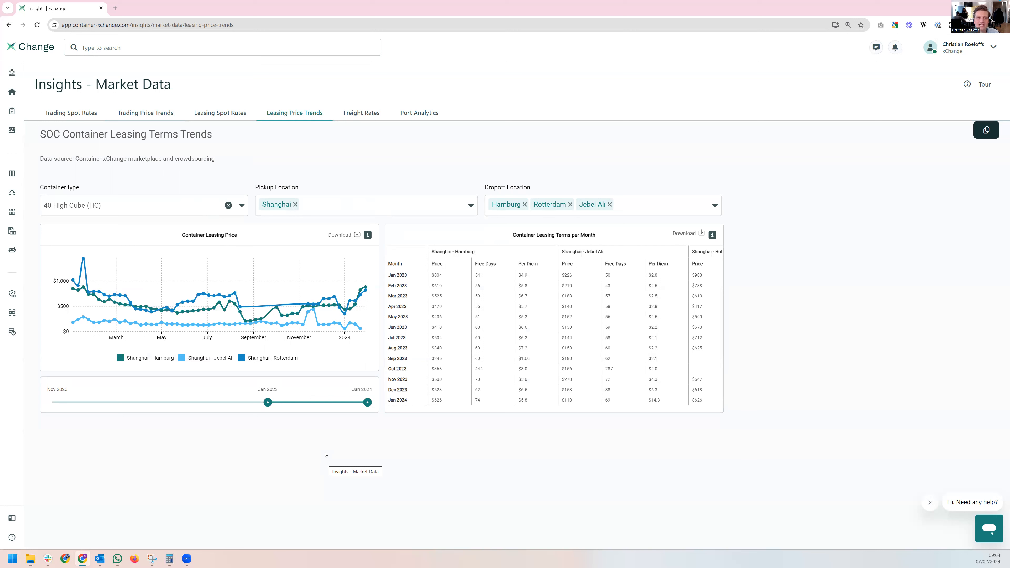
mouse_move(312, 458)
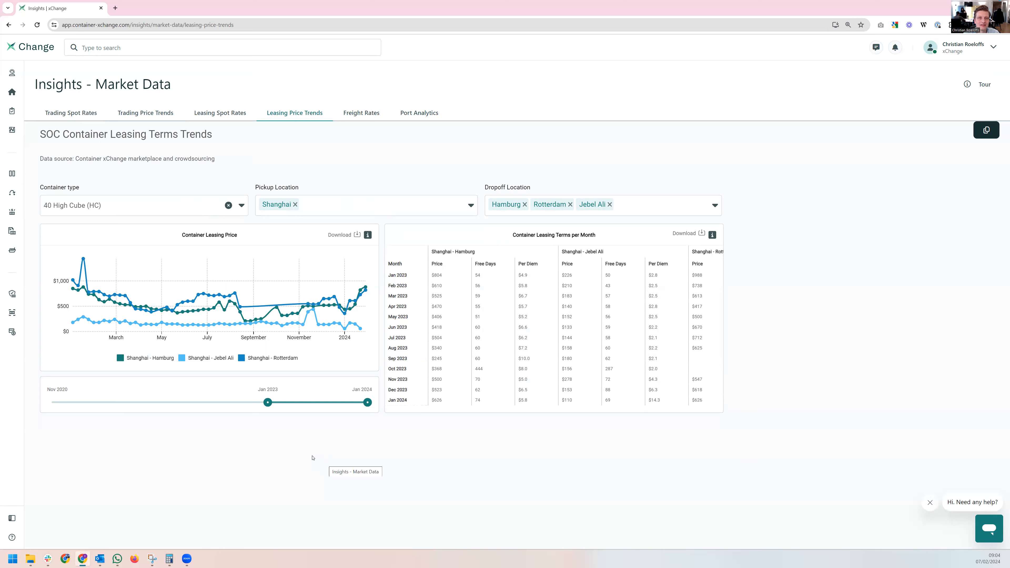
mouse_move(317, 462)
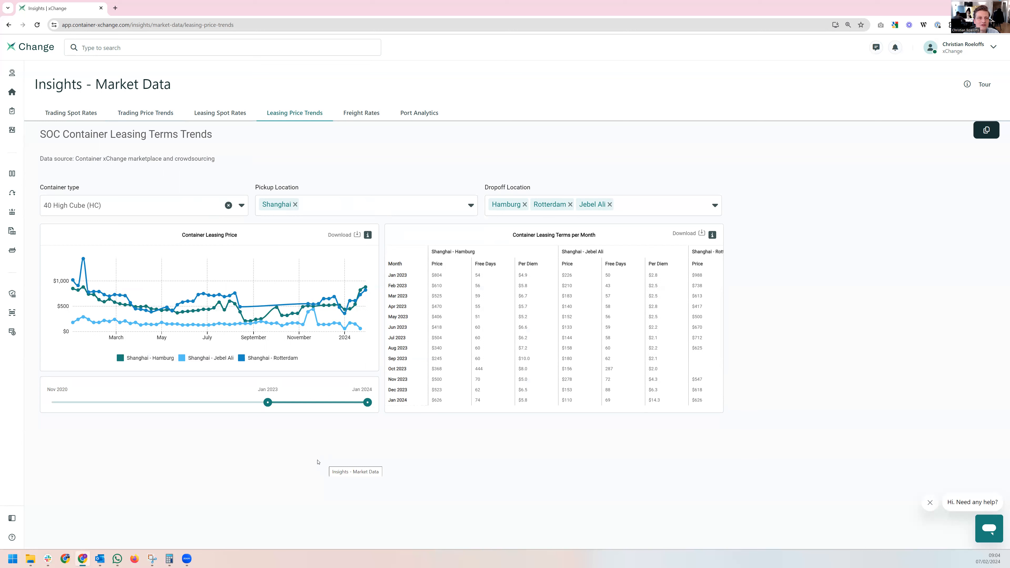
mouse_move(301, 467)
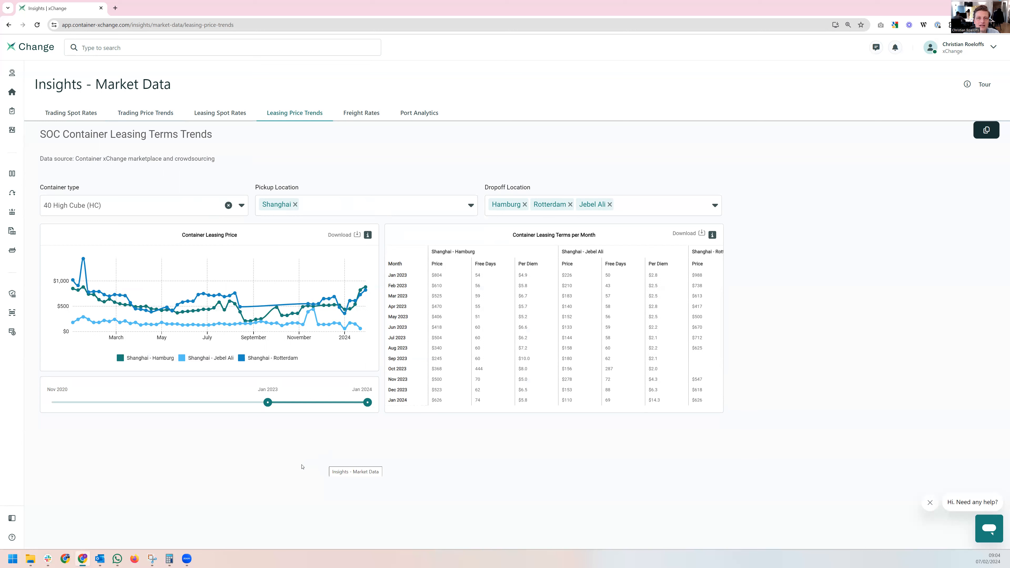